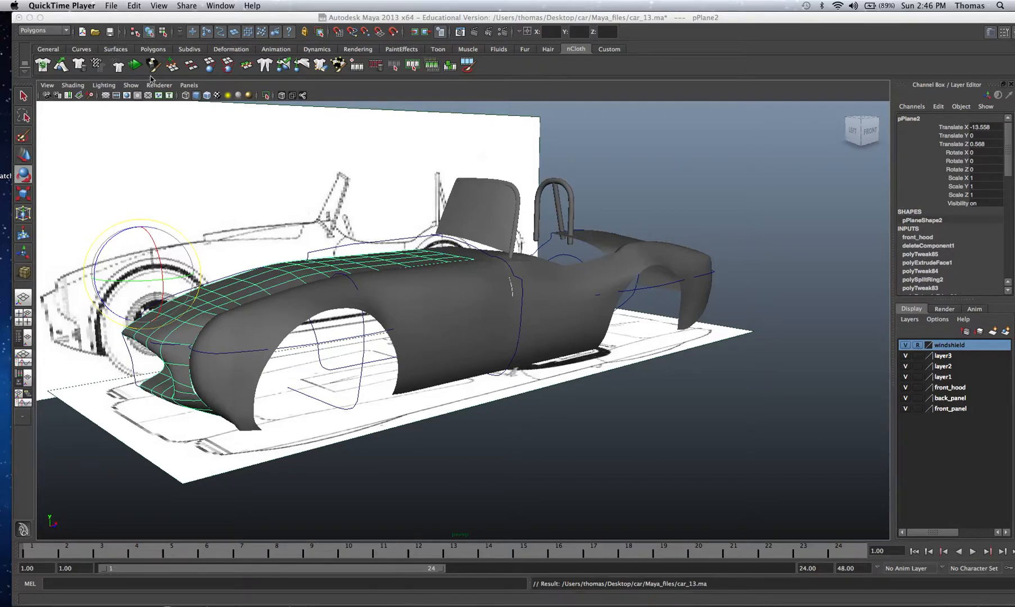
mouse_move(203, 320)
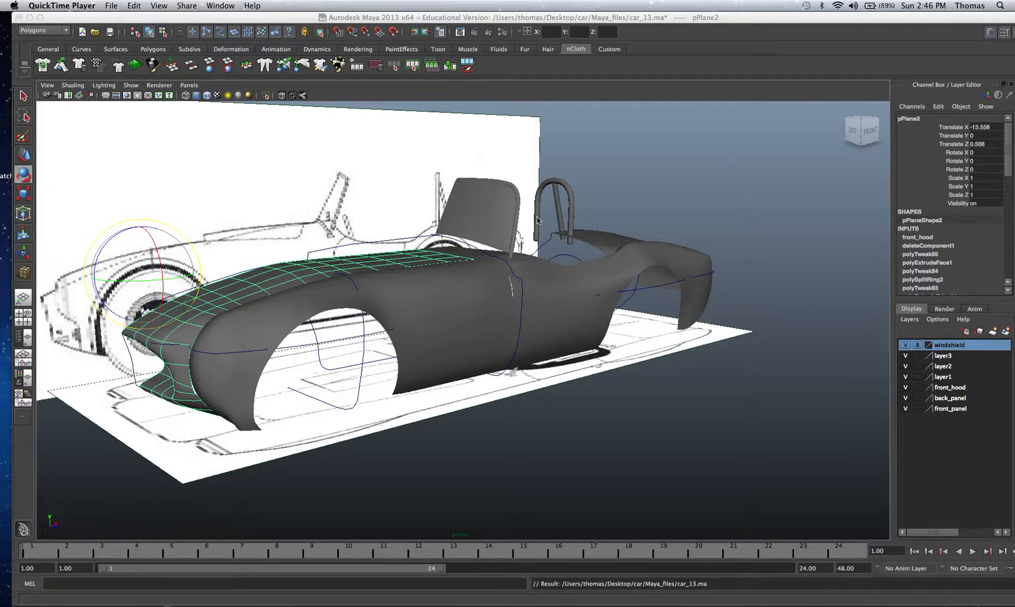
mouse_move(501, 259)
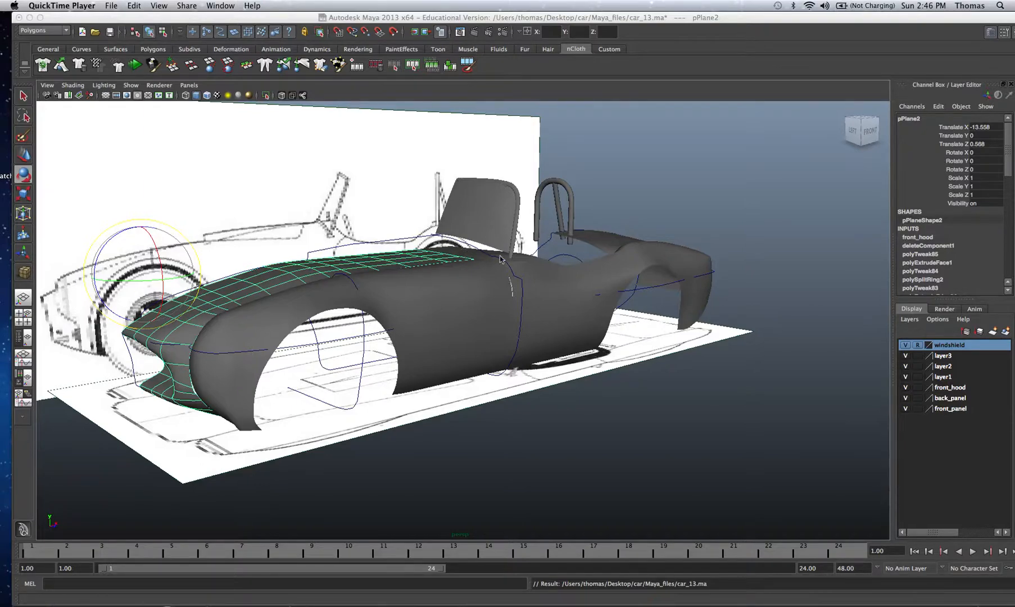
mouse_move(419, 260)
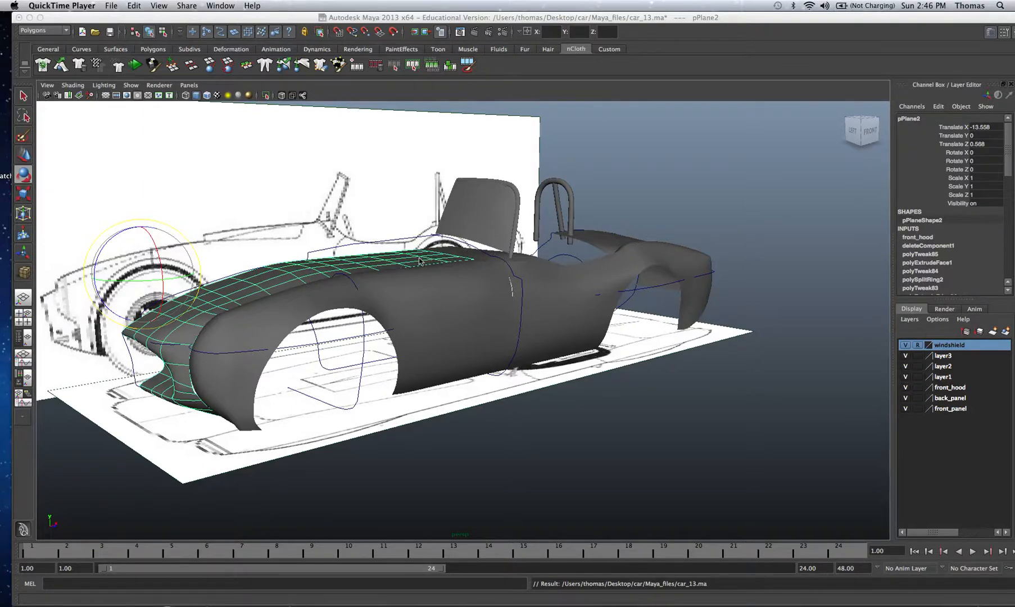
mouse_move(332, 232)
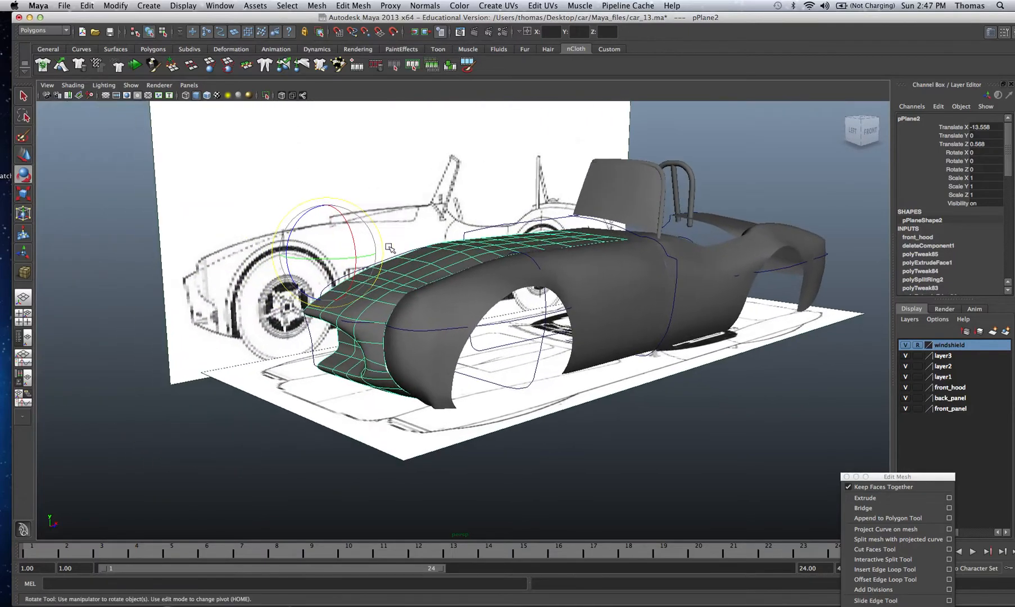
mouse_move(220, 268)
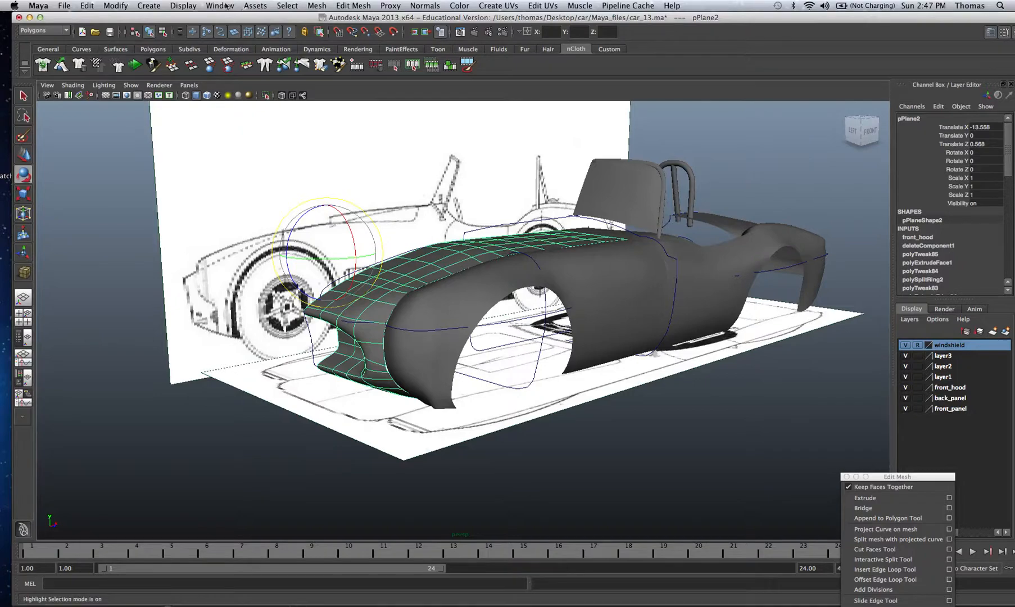
- Add a polygon cylinder on the grid and set its Rotate Z to 90 in the Channel Box
click(149, 6)
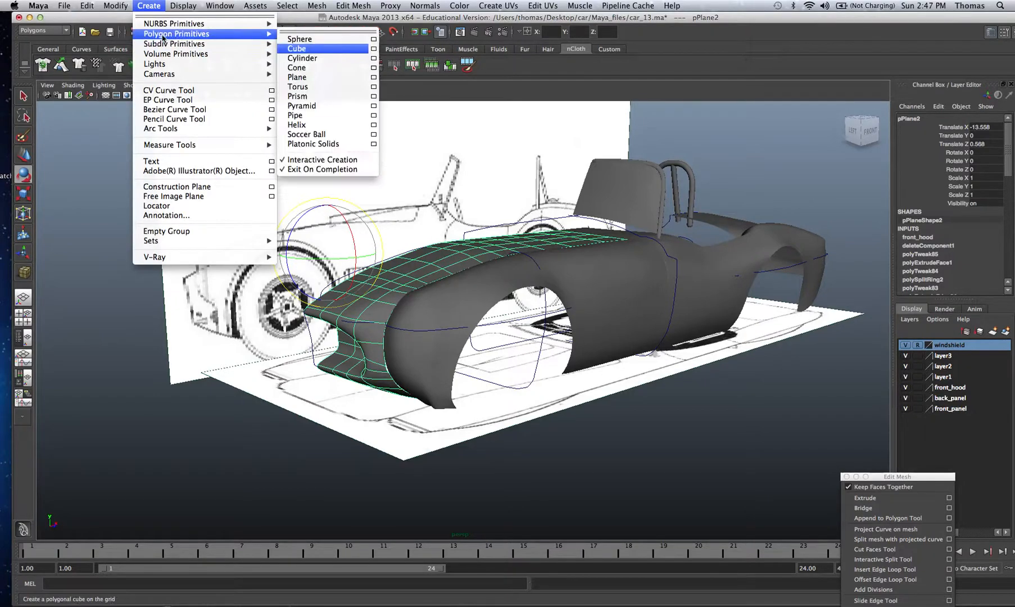
mouse_move(301, 57)
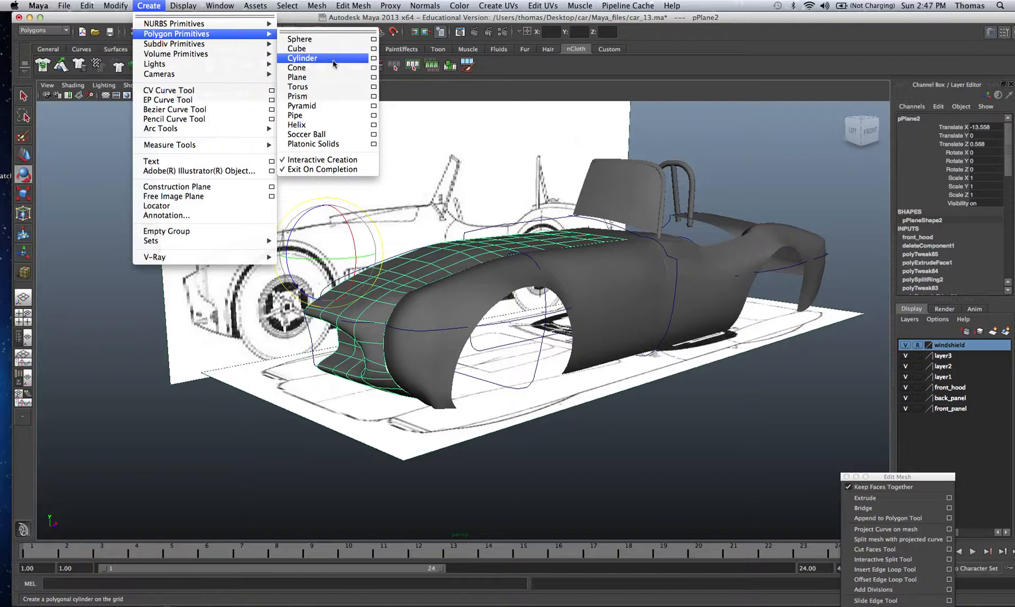
click(302, 57)
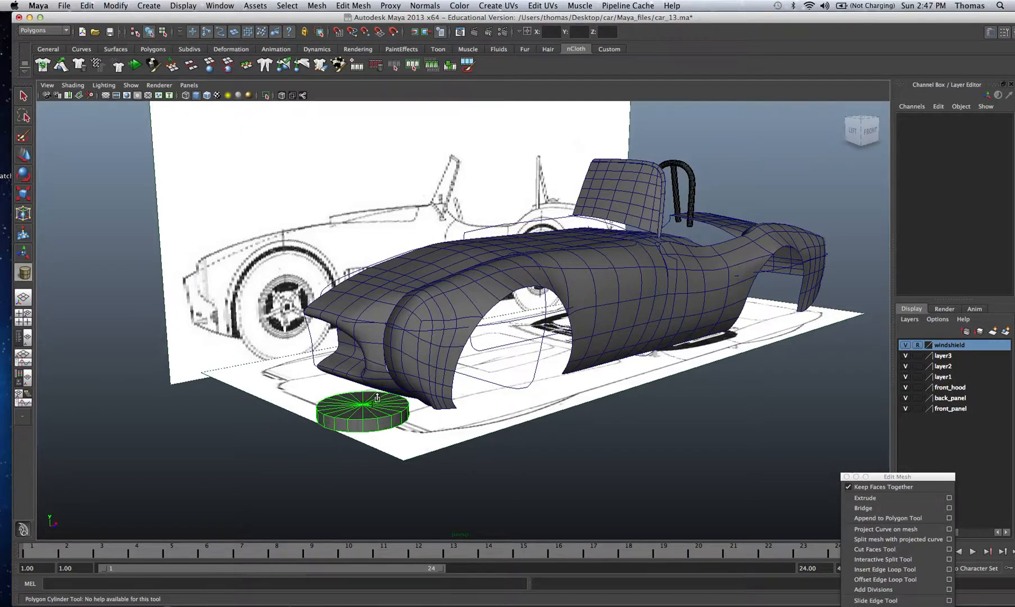
click(365, 411)
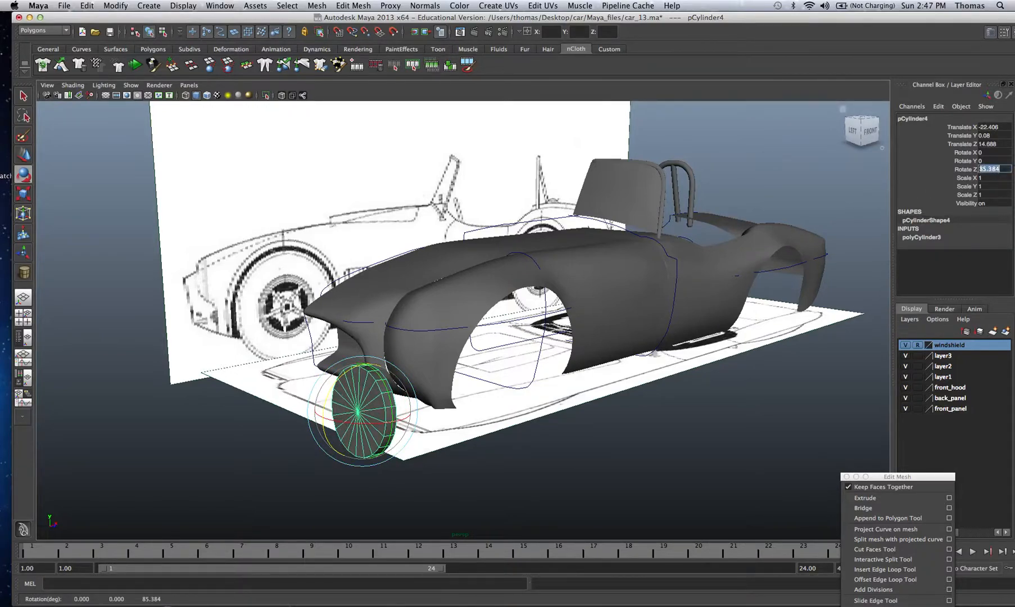
text(90)
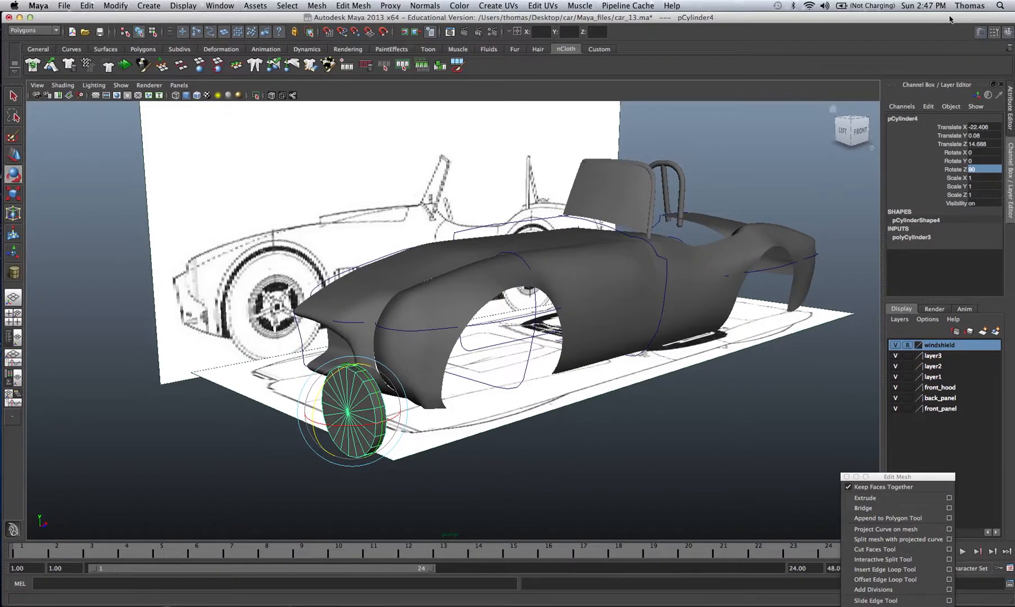
click(1004, 31)
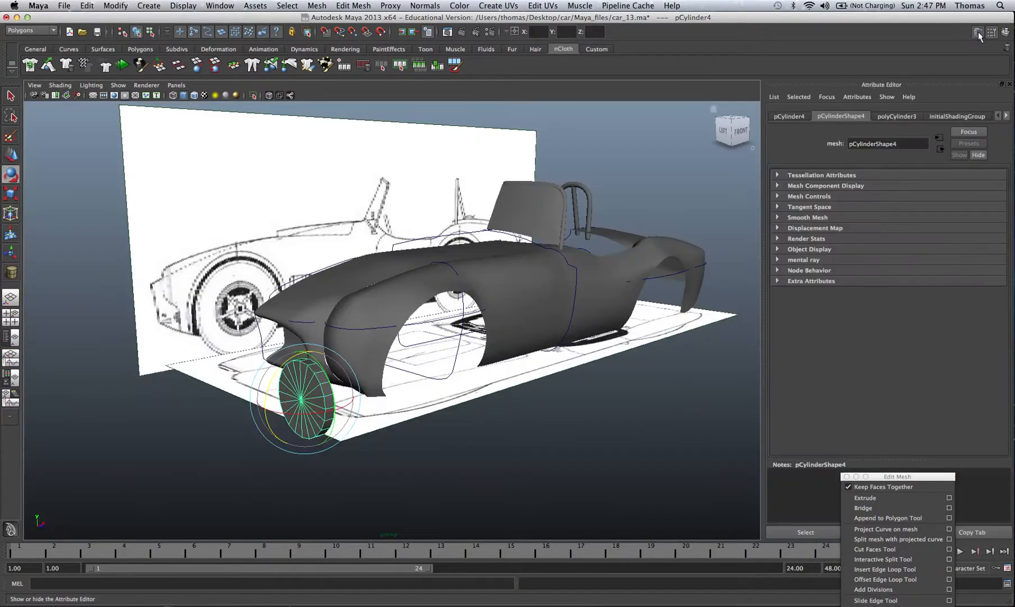
click(1003, 31)
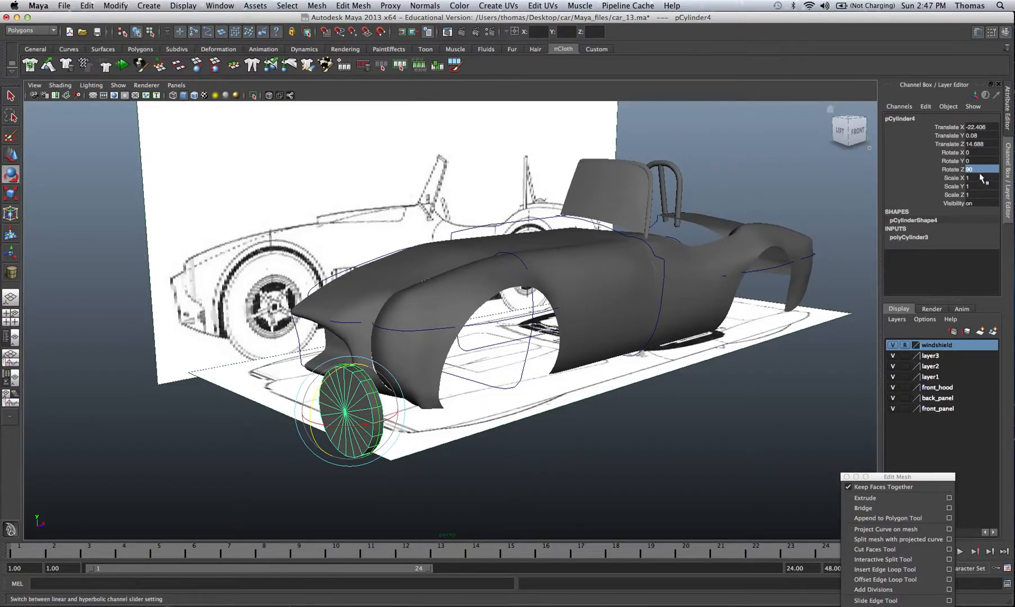
mouse_move(964, 177)
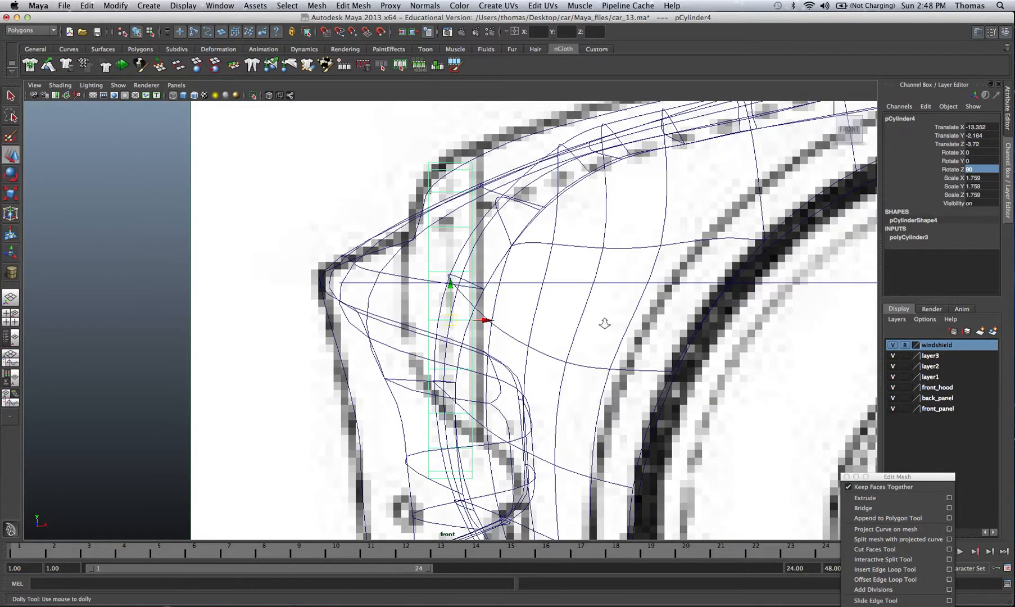
- Hide the body curves layer and the car body panel layers in the Layer Editor
right_click(574, 272)
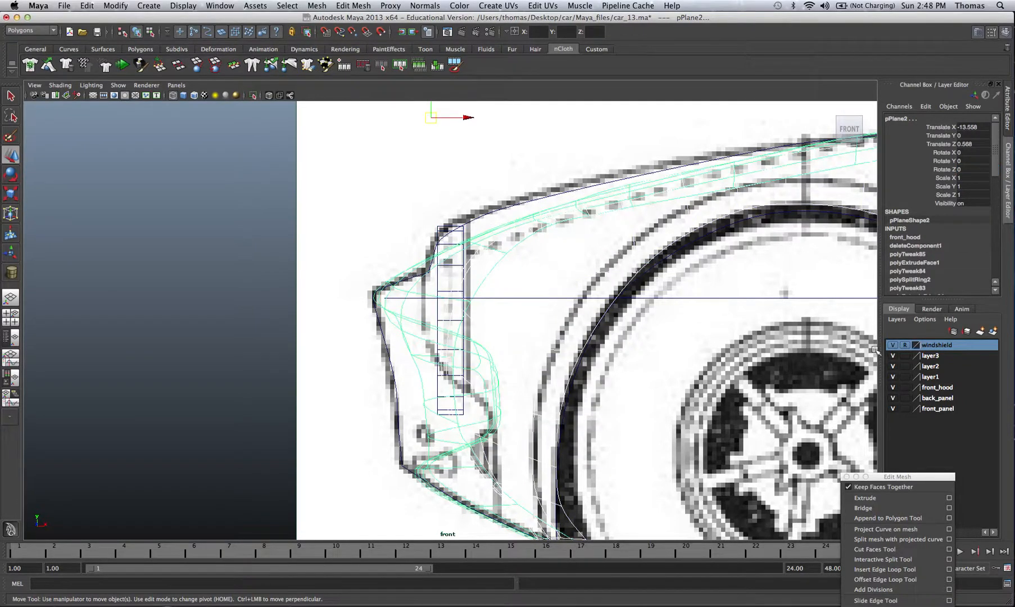
click(930, 366)
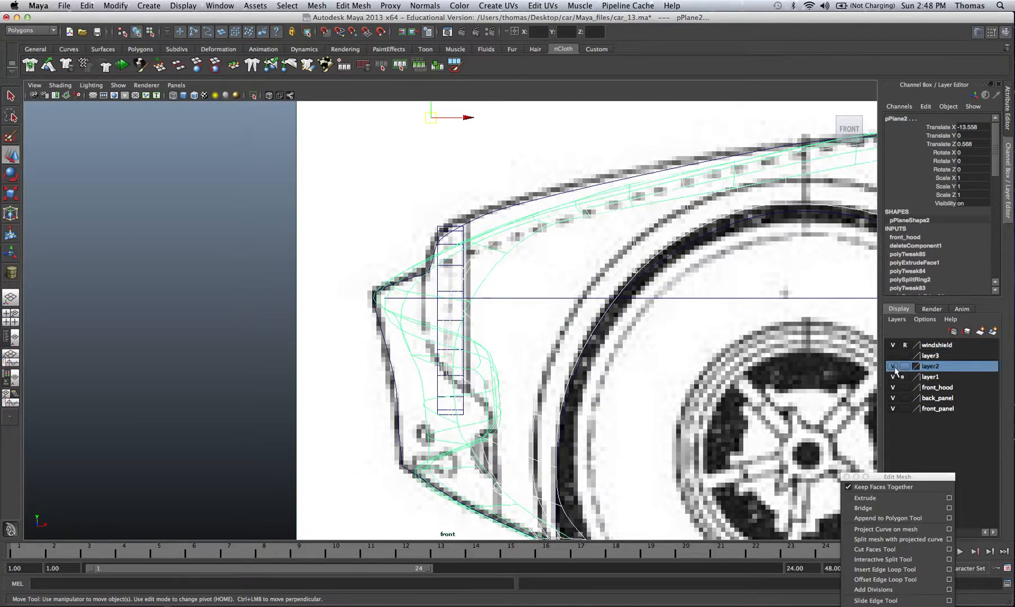
click(892, 366)
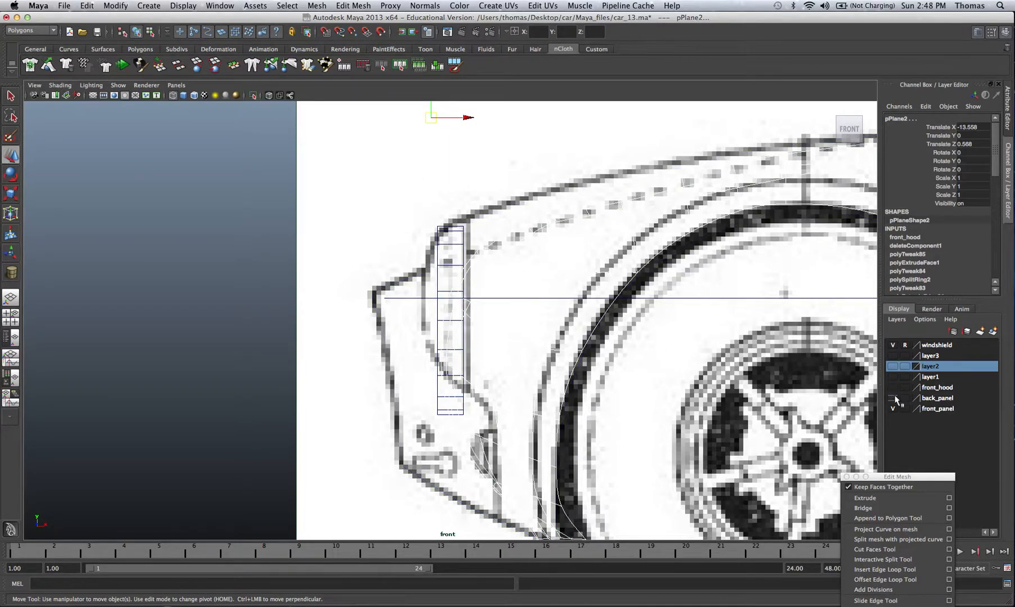
click(355, 202)
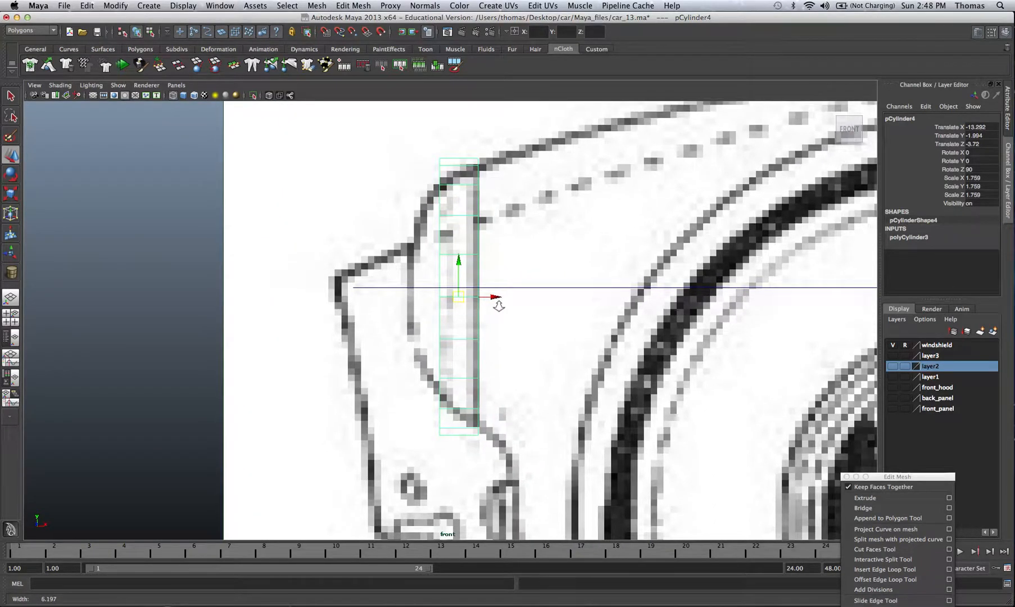
- Select the cylinder's end ring of vertices and scale them in to taper the housing
right_click(452, 172)
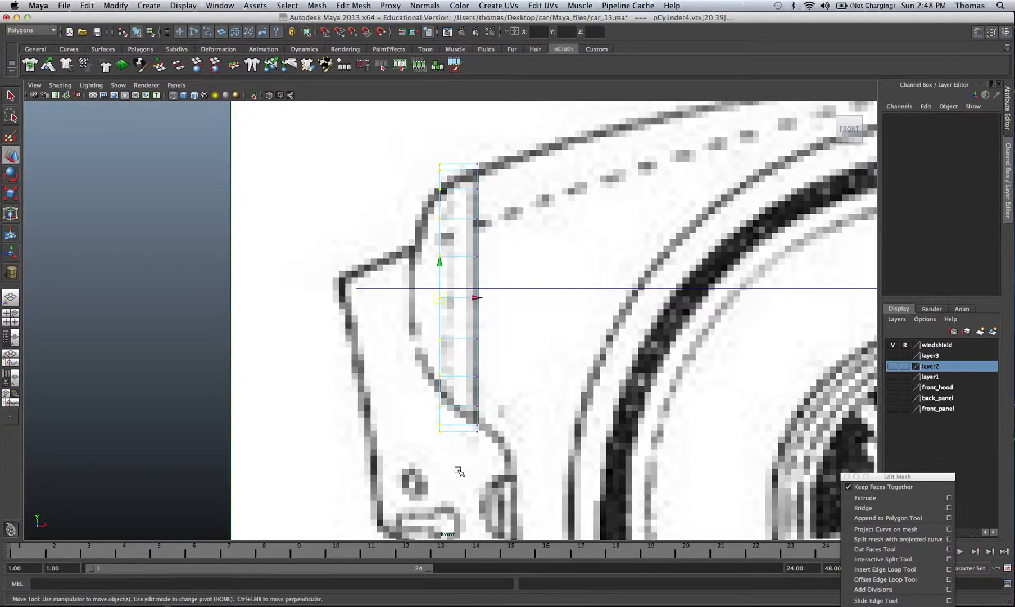
click(10, 194)
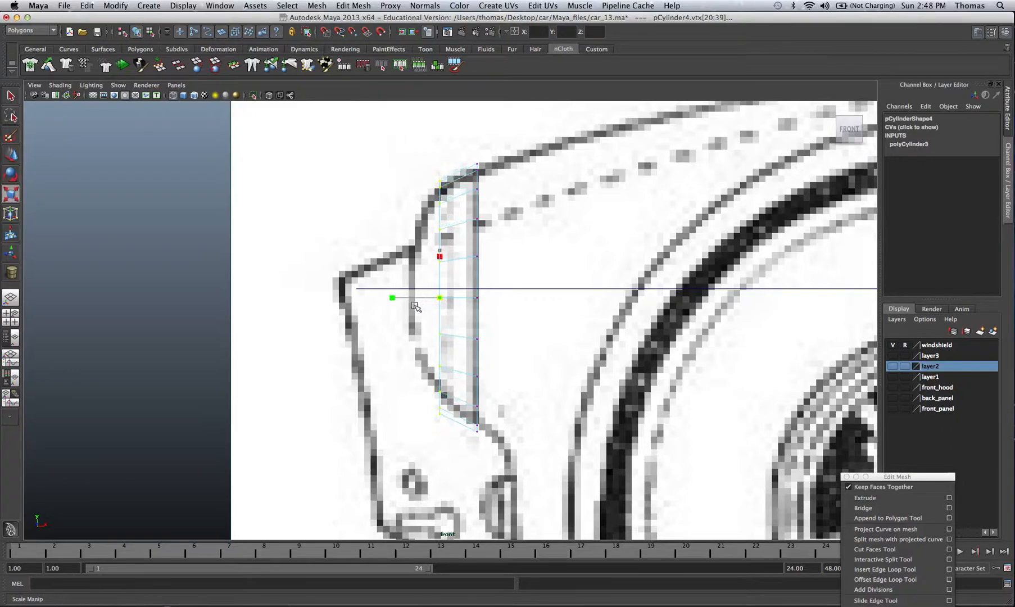
key(w)
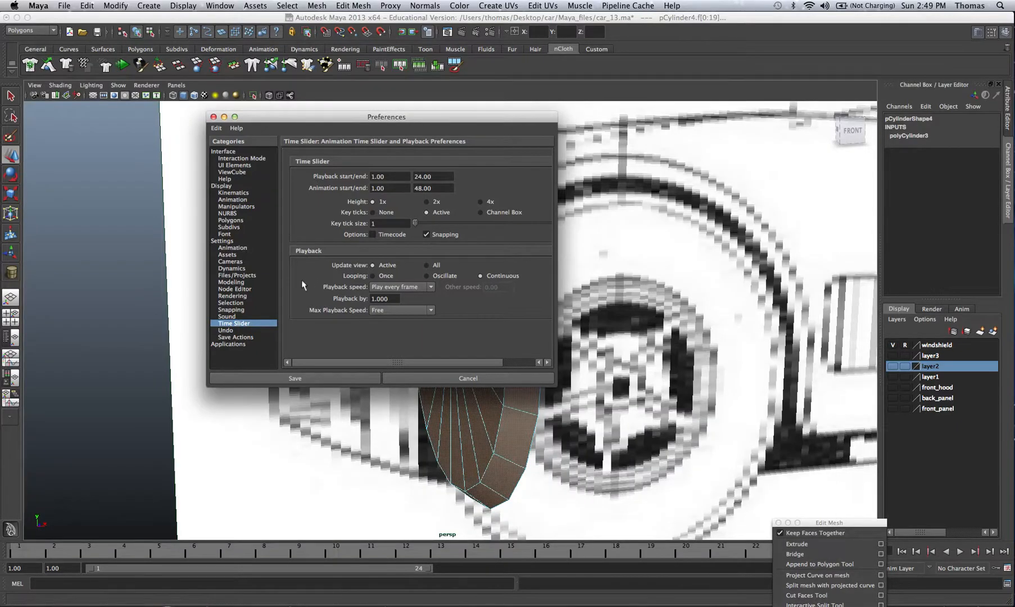
mouse_move(975, 430)
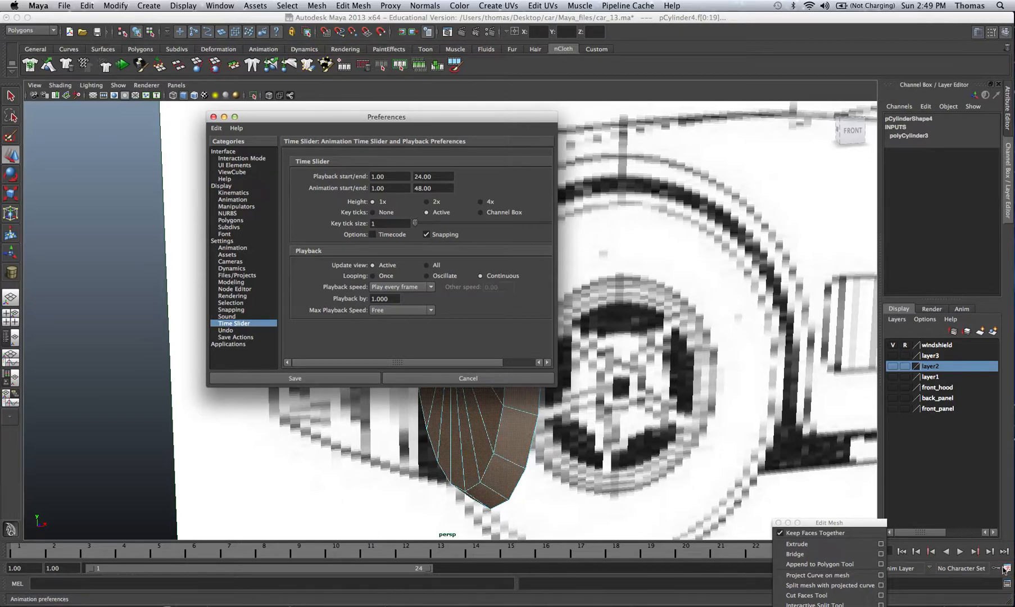
mouse_move(649, 354)
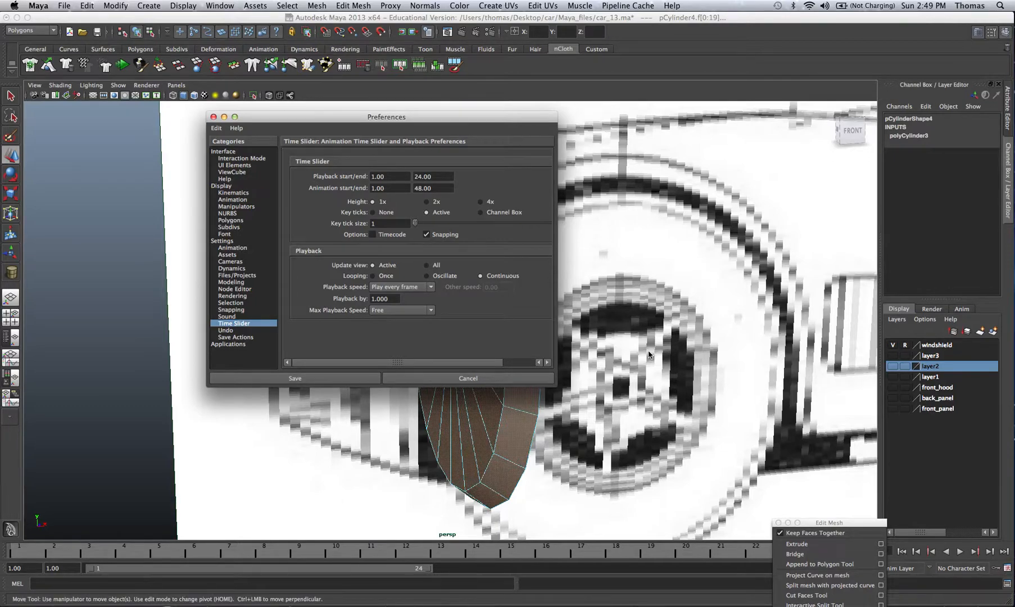
mouse_move(227, 247)
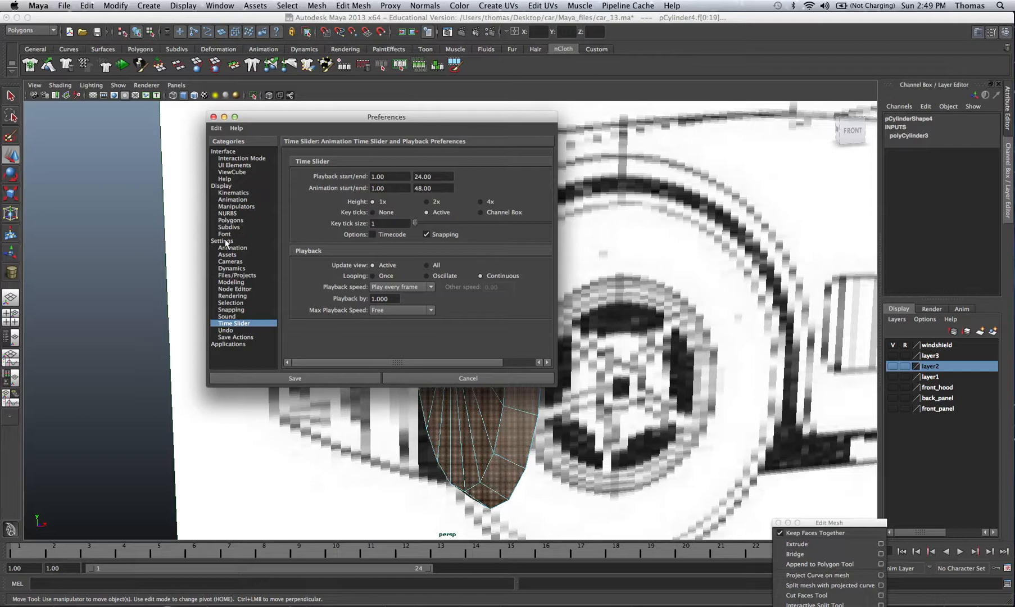
- Set the Selection preference 'Select faces with' to Center and save it
click(230, 303)
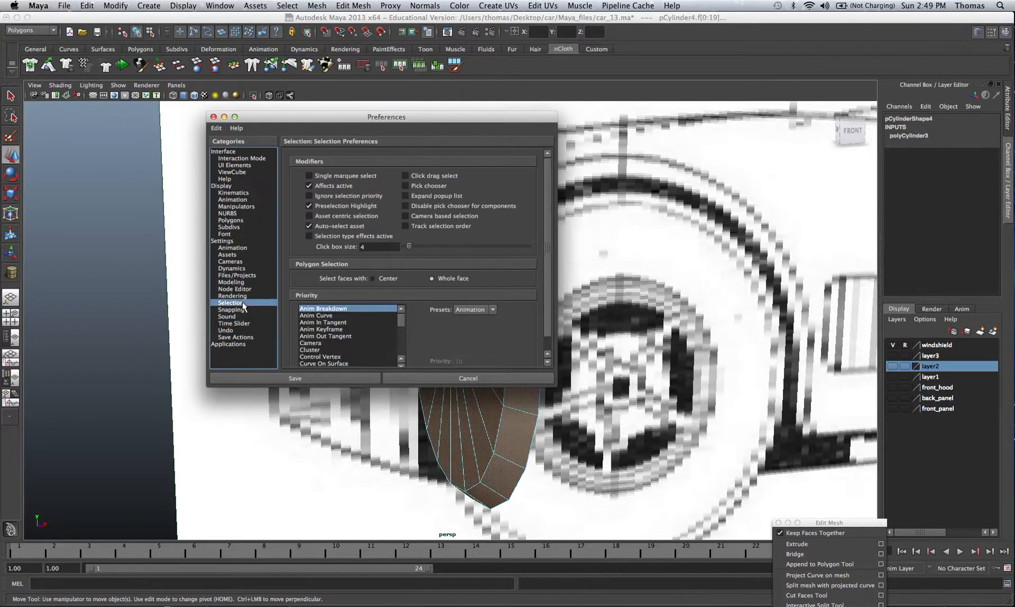
click(373, 279)
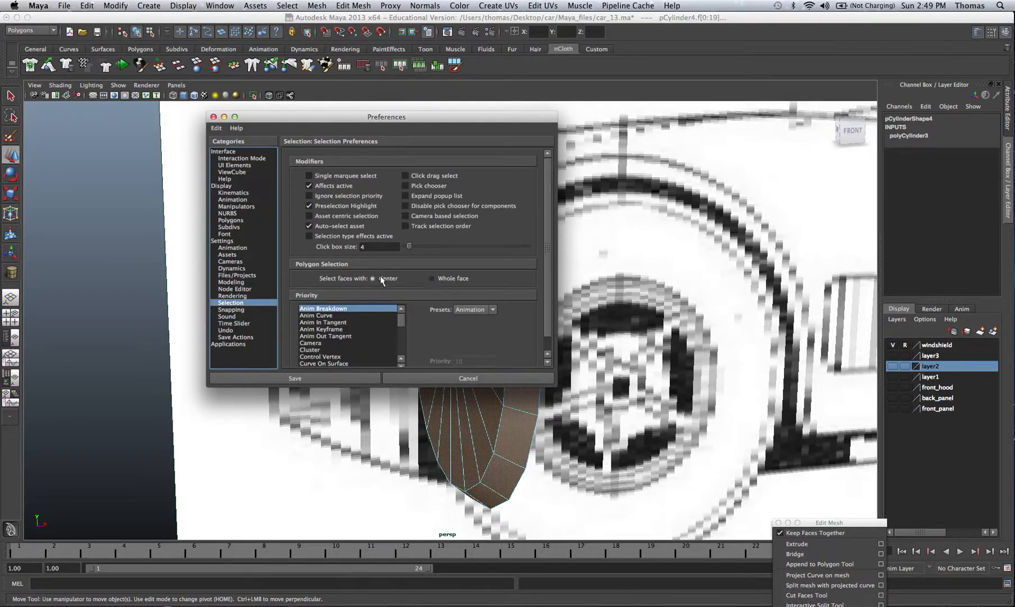
click(293, 378)
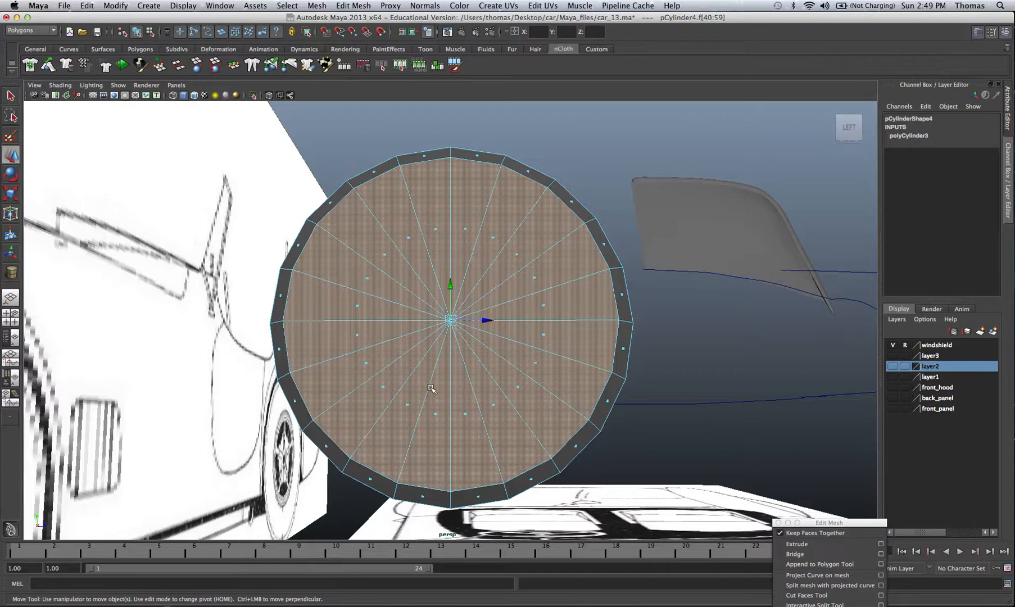
mouse_move(816, 532)
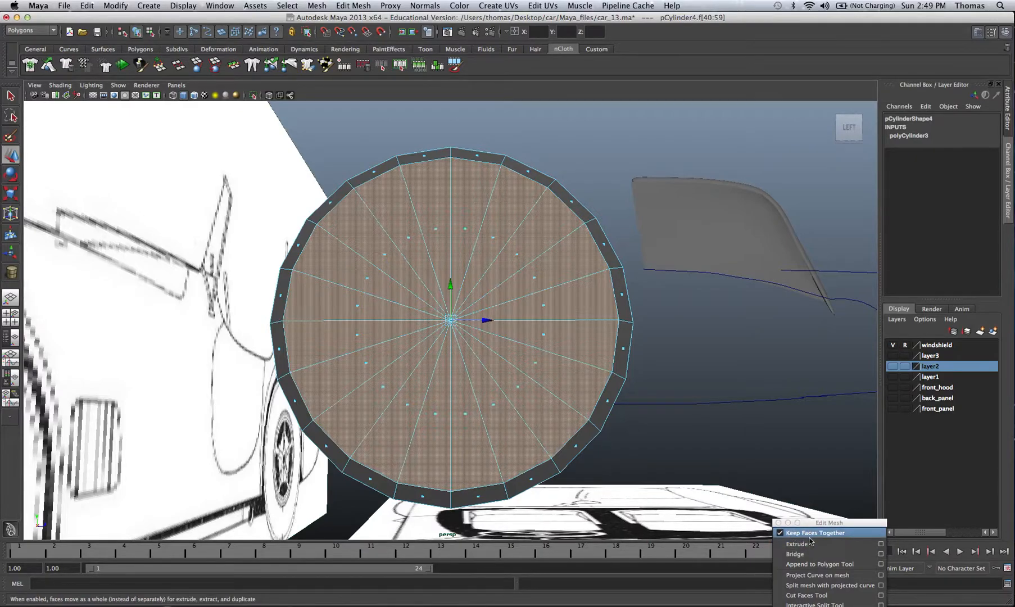
- Extrude the front cap faces twice to form a raised rim around a recessed lens face
click(795, 544)
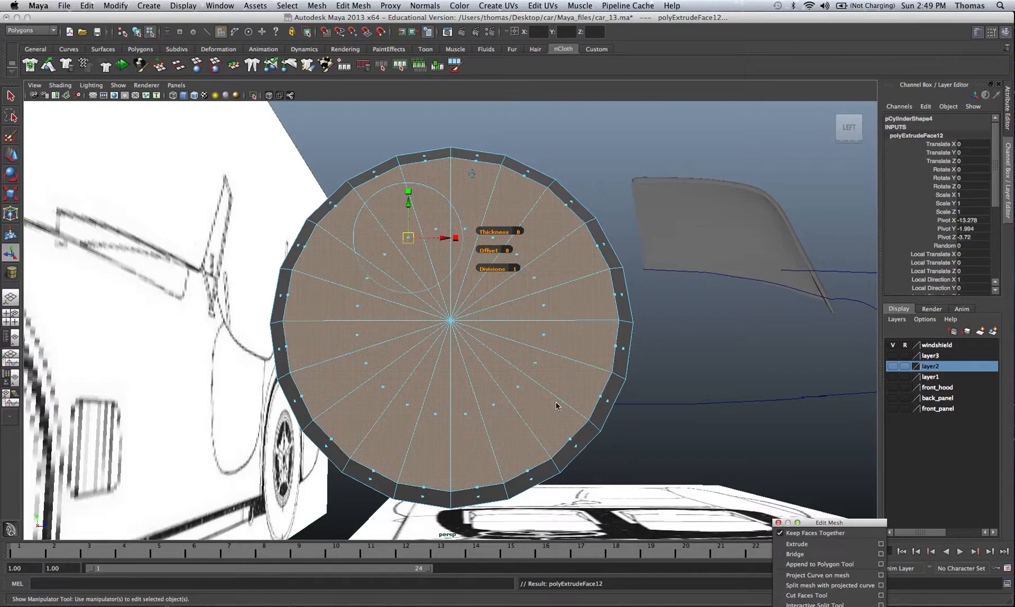
mouse_move(658, 407)
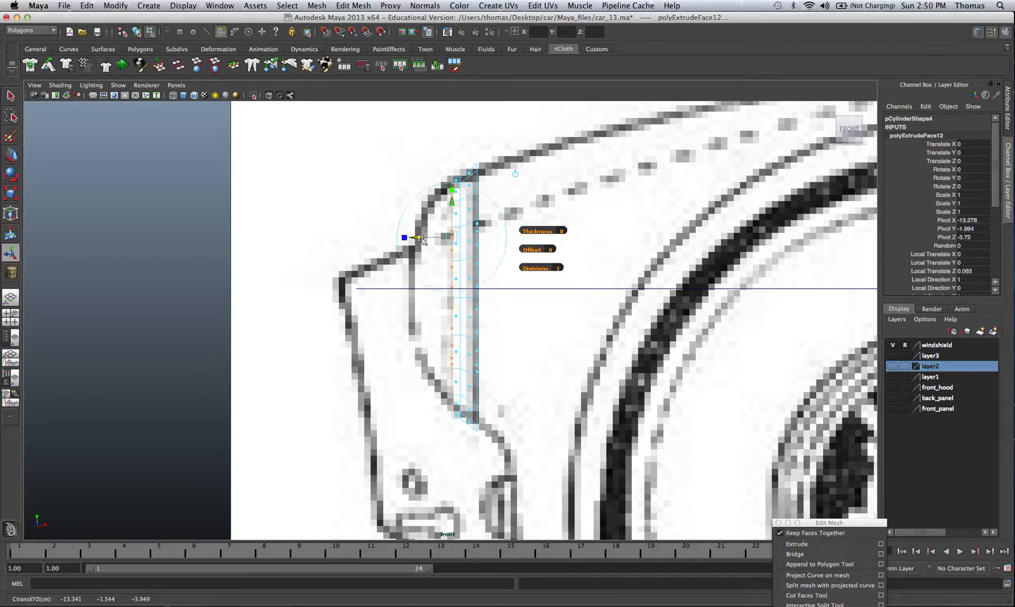
mouse_move(385, 262)
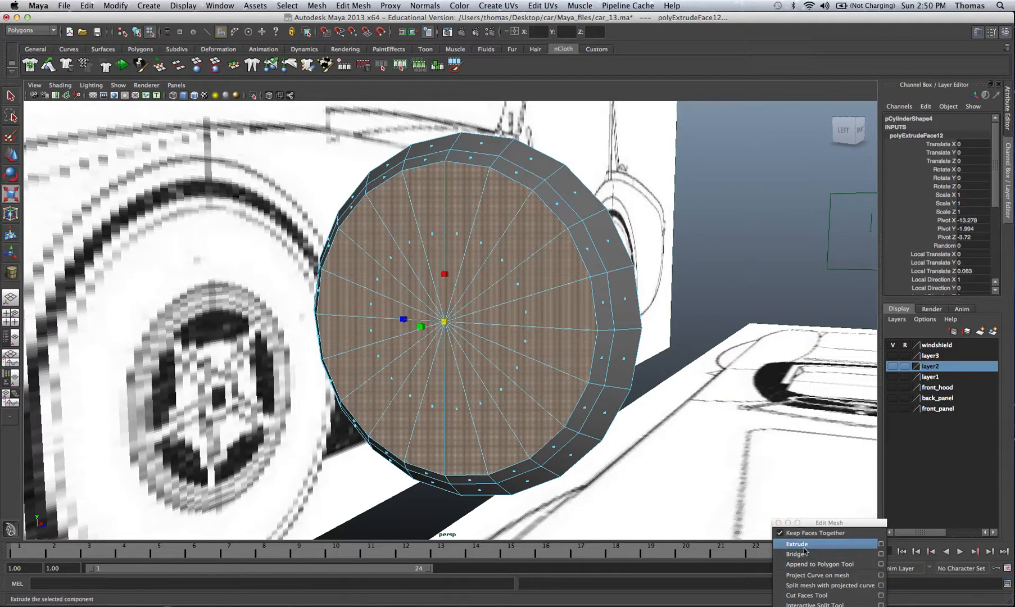
click(797, 544)
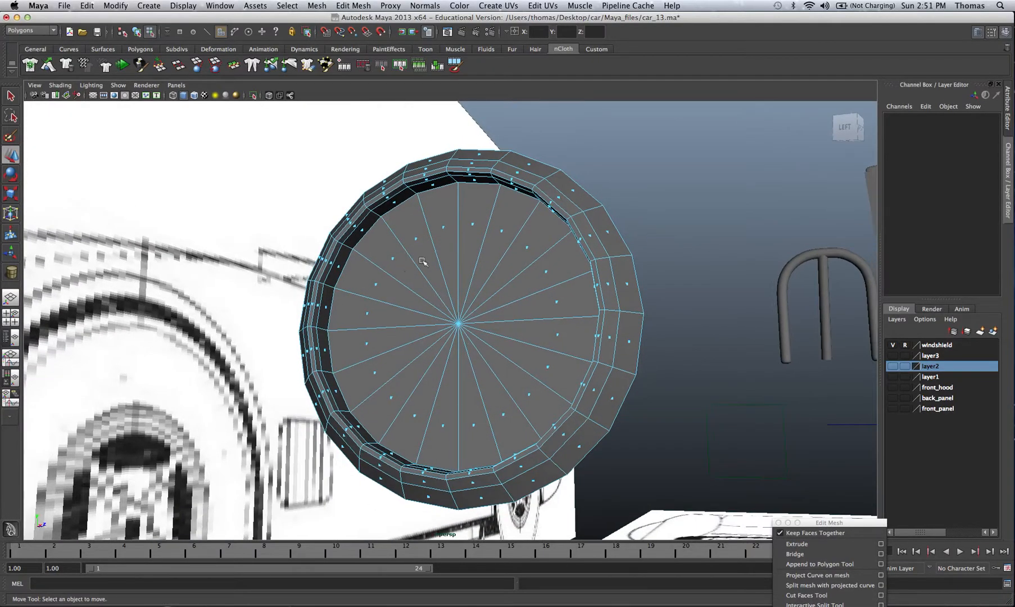
- Inspect the finished housing and bring up the Create menu for a new primitive
click(457, 321)
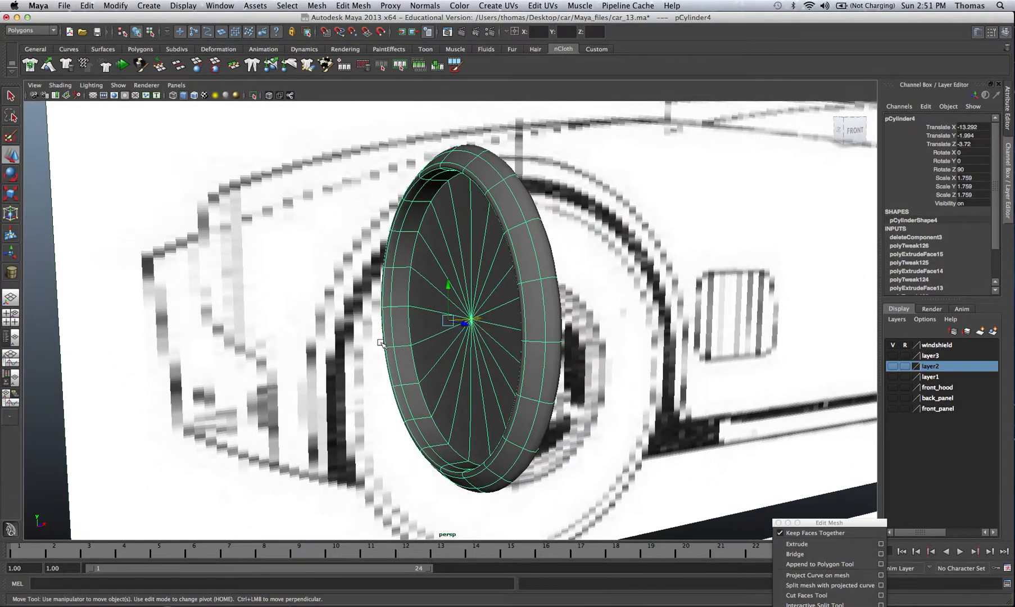
click(324, 311)
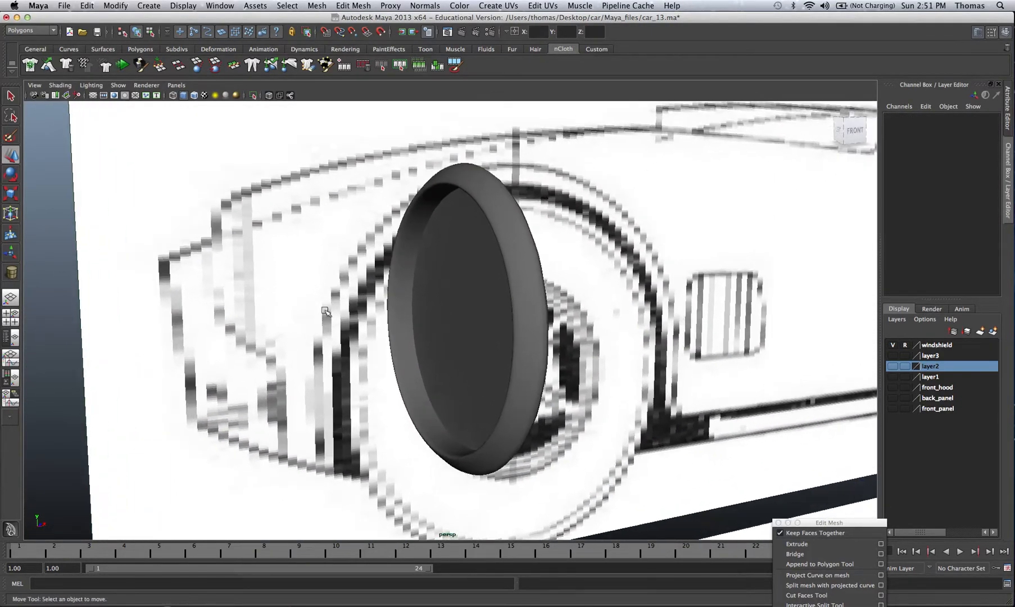
click(148, 5)
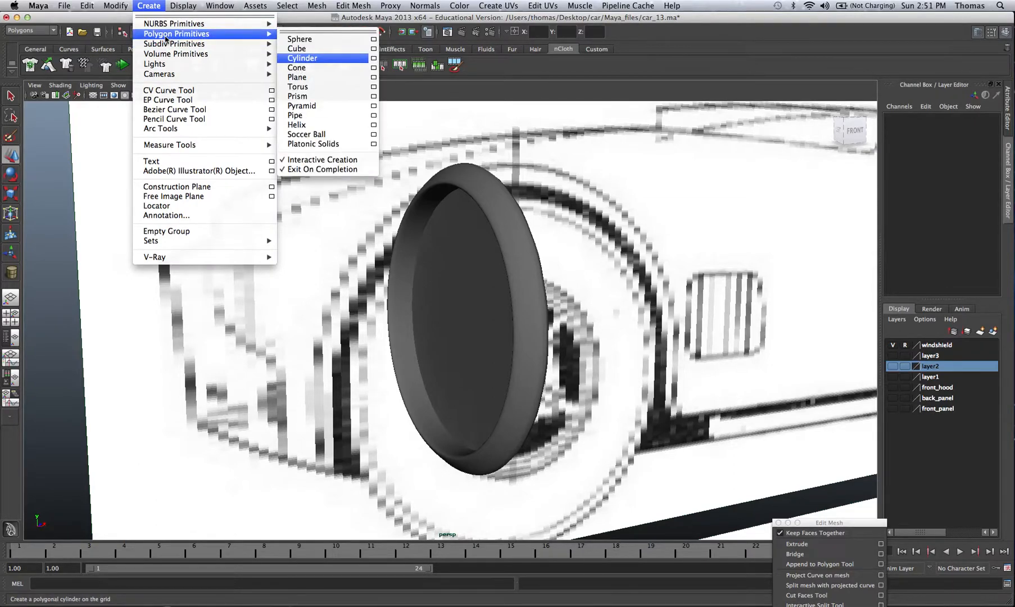
mouse_move(299, 39)
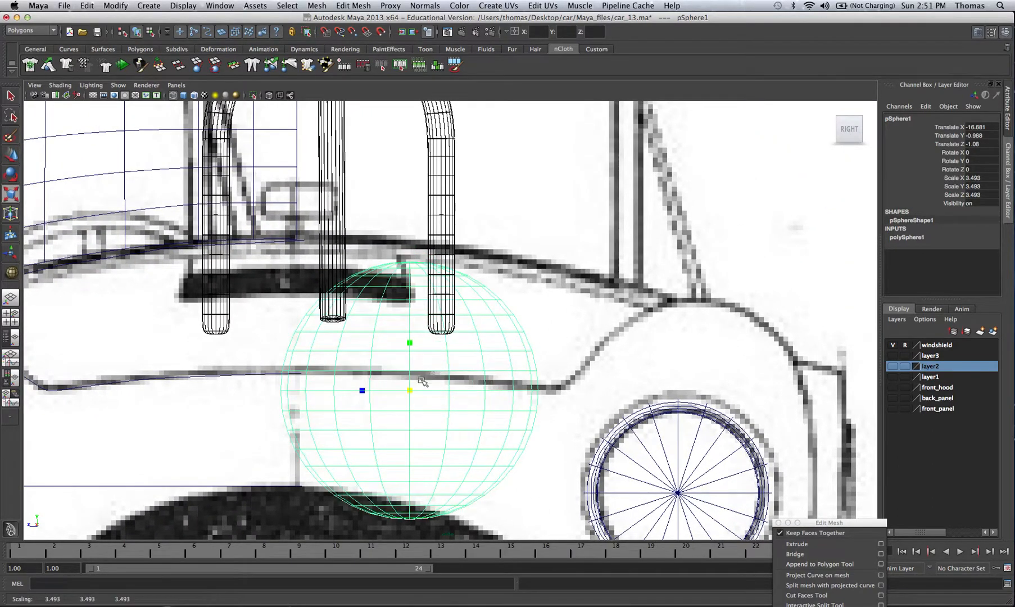
- Delete half the sphere's faces and set the dome's Rotate Z to 90
right_click(349, 362)
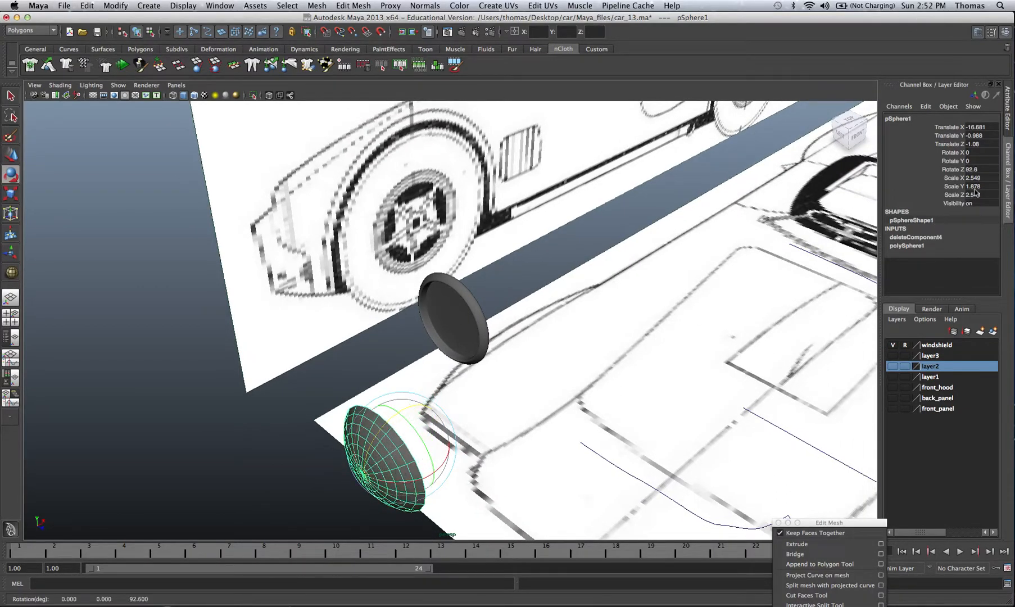
mouse_move(995, 189)
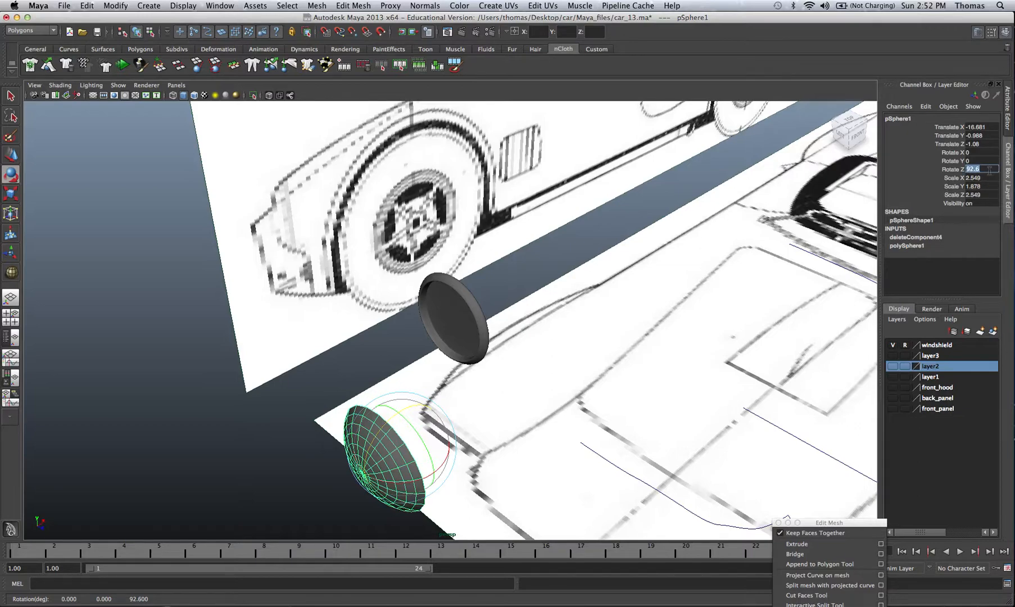
text(90)
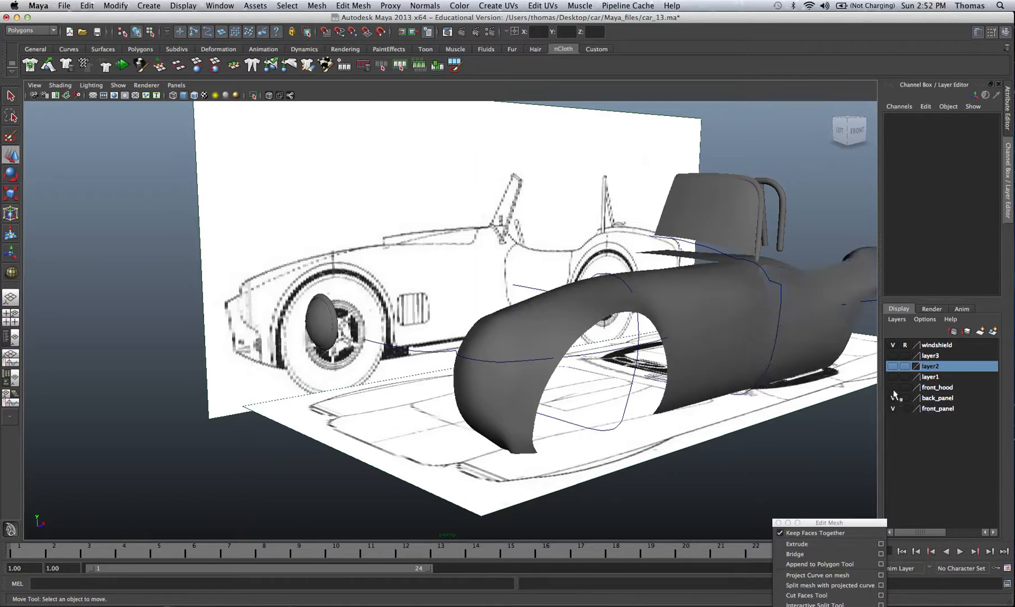
- Turn visibility back on for the hidden car body layers
click(892, 355)
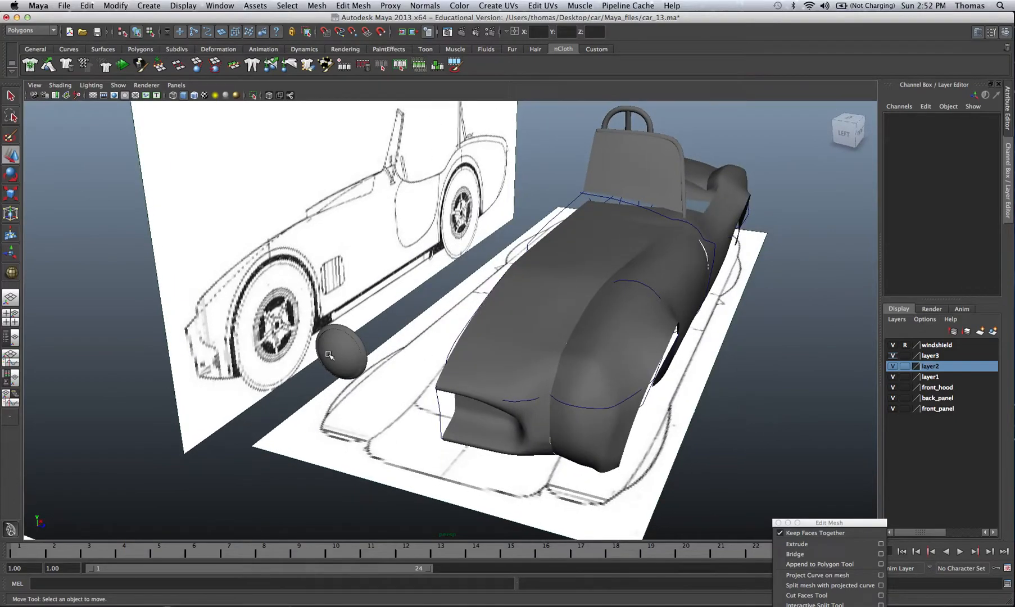
click(338, 354)
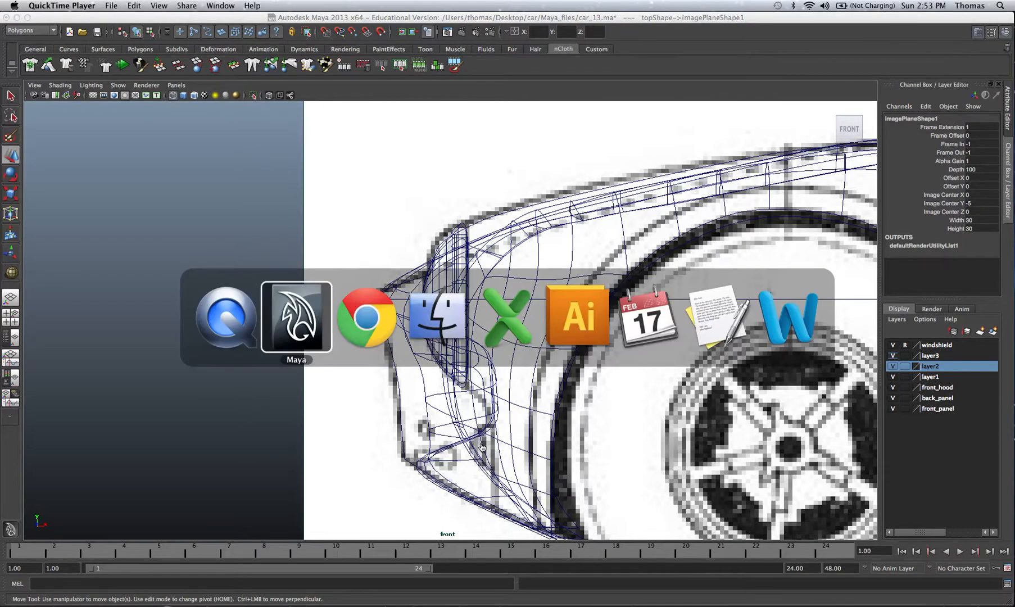
click(366, 317)
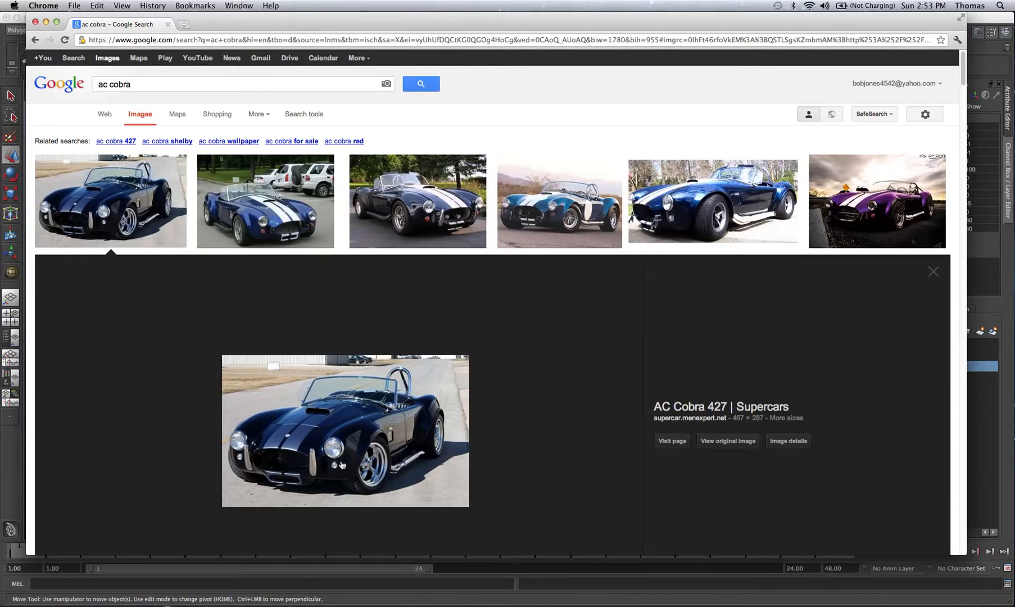
click(366, 317)
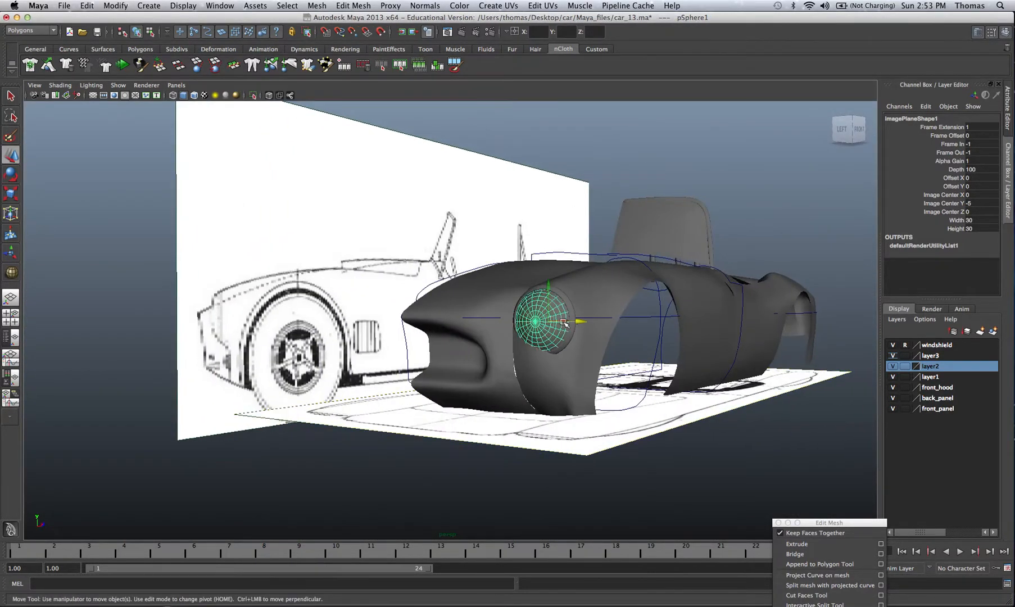
- Place the dome in the housing with a smaller duplicate dome below it
click(547, 320)
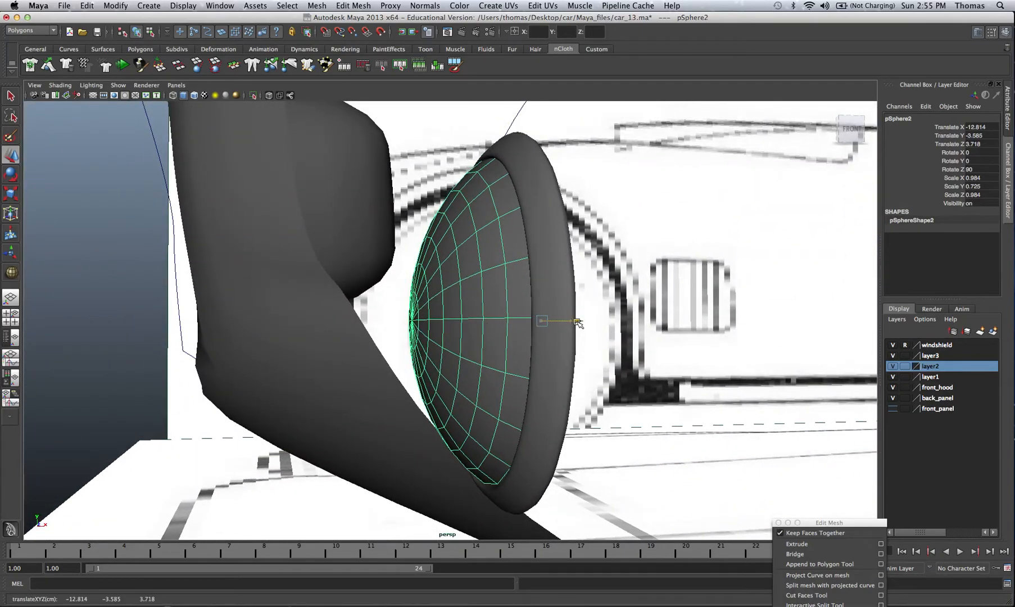
click(636, 323)
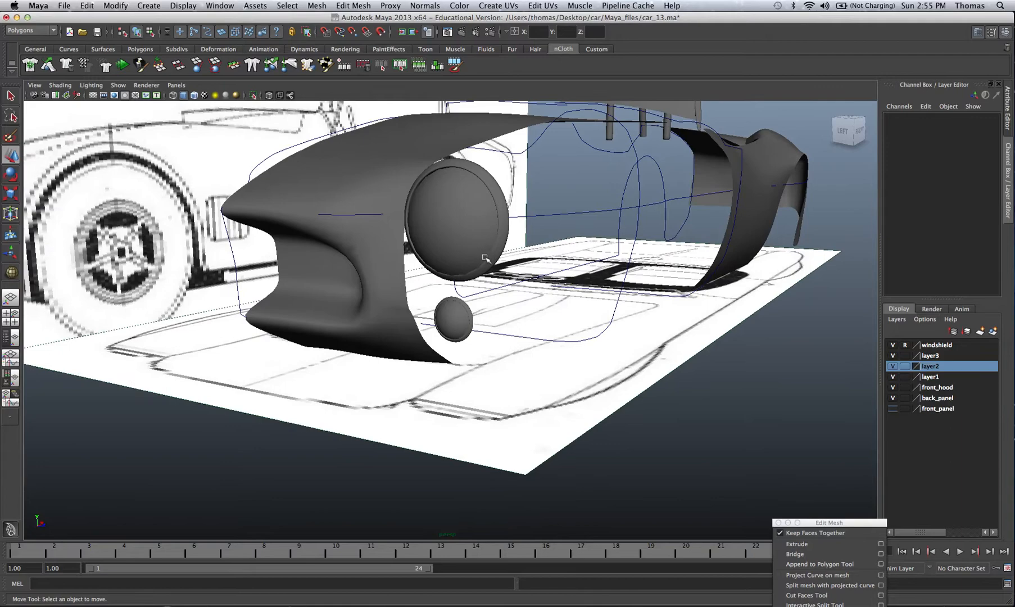
click(453, 224)
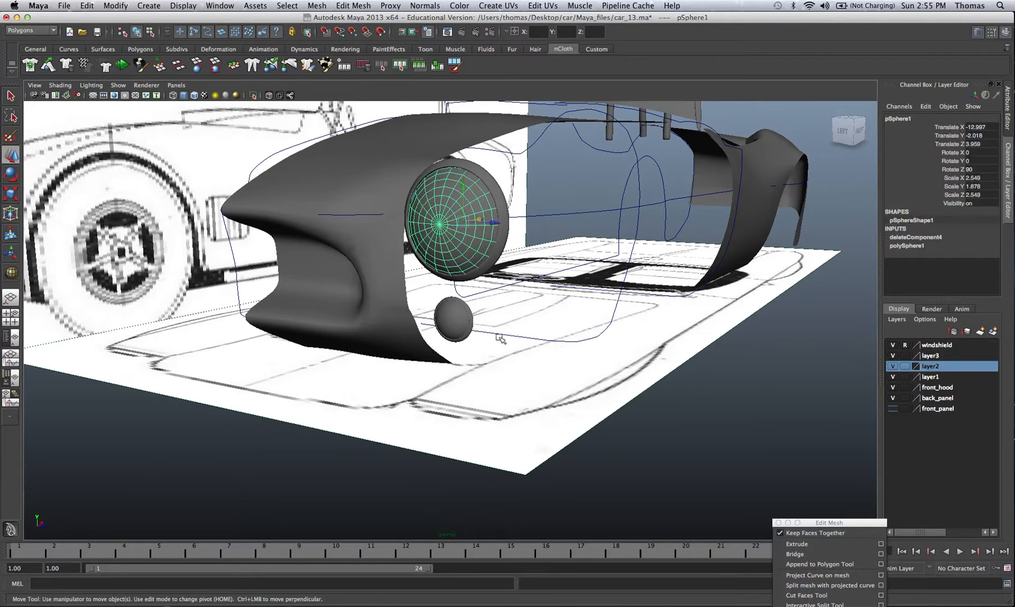
click(500, 339)
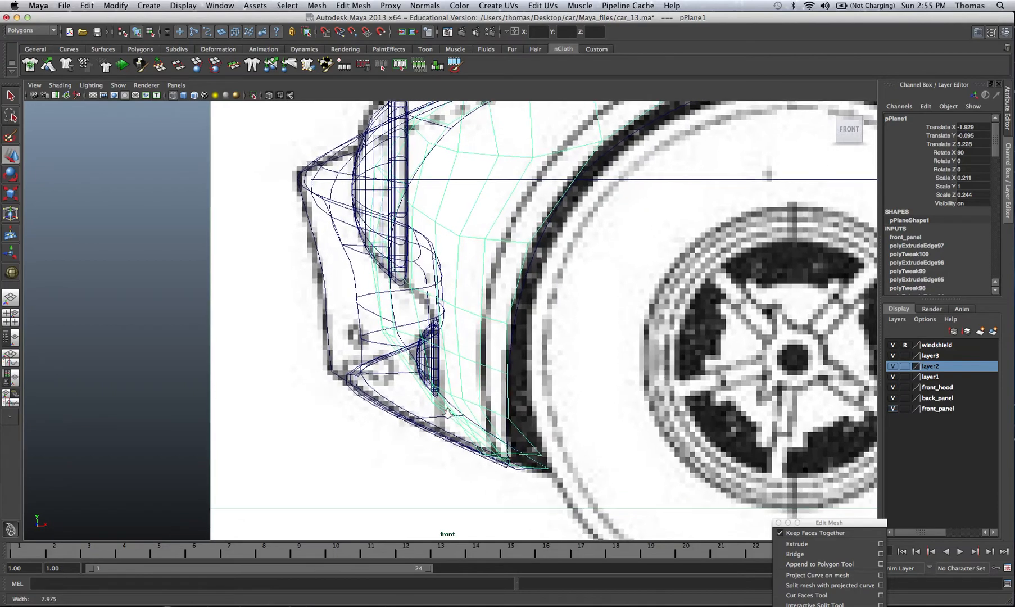
- Switch the fender mesh pPlane1 to Vertex component mode via the marking menu
right_click(391, 333)
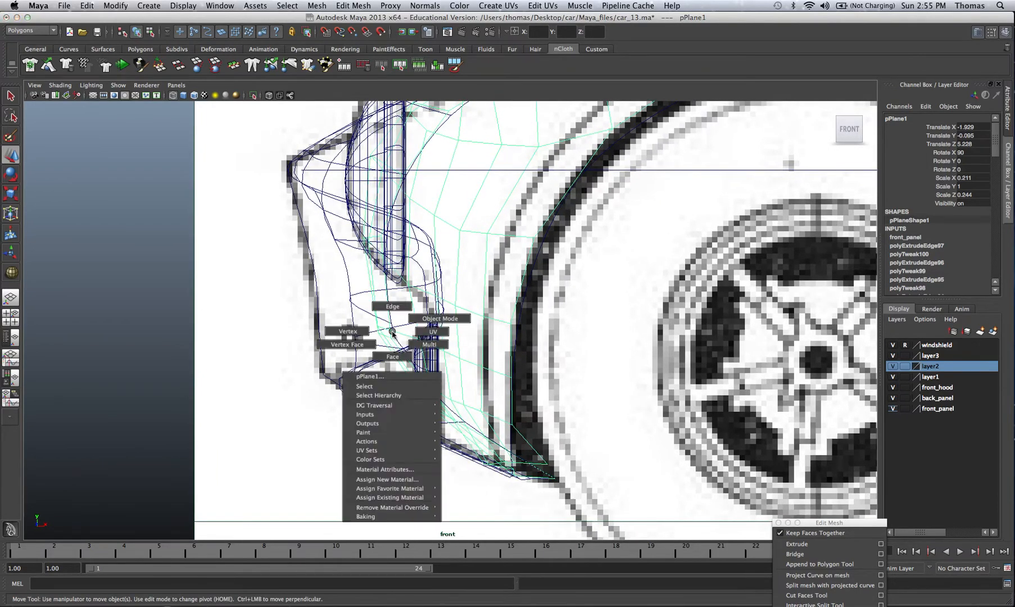
click(348, 331)
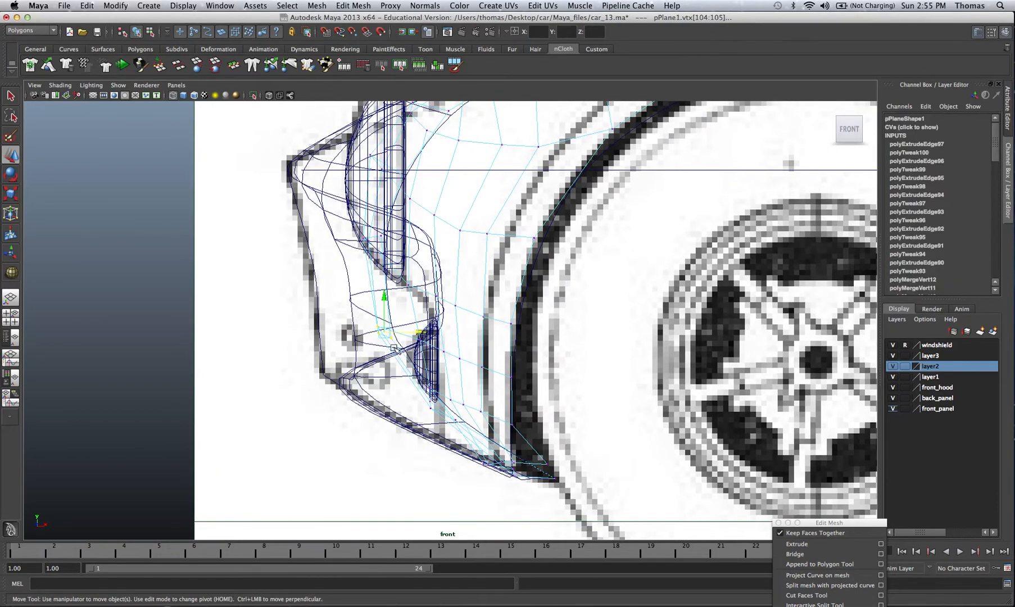